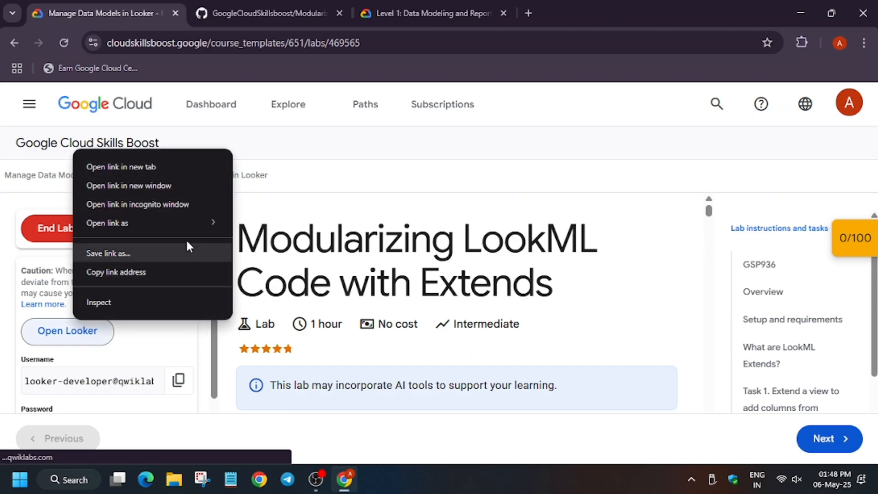
- Launch the lab's Open Looker link in an incognito window to reach the Looker sign-in page
left_click(137, 204)
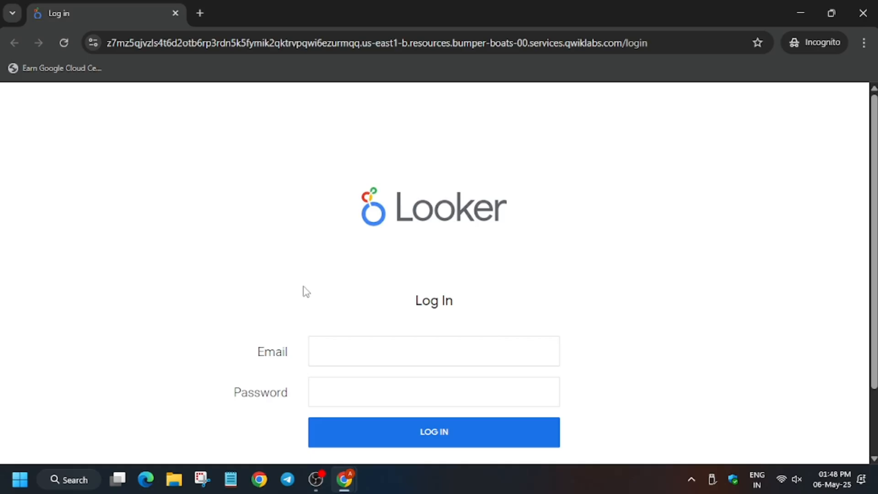
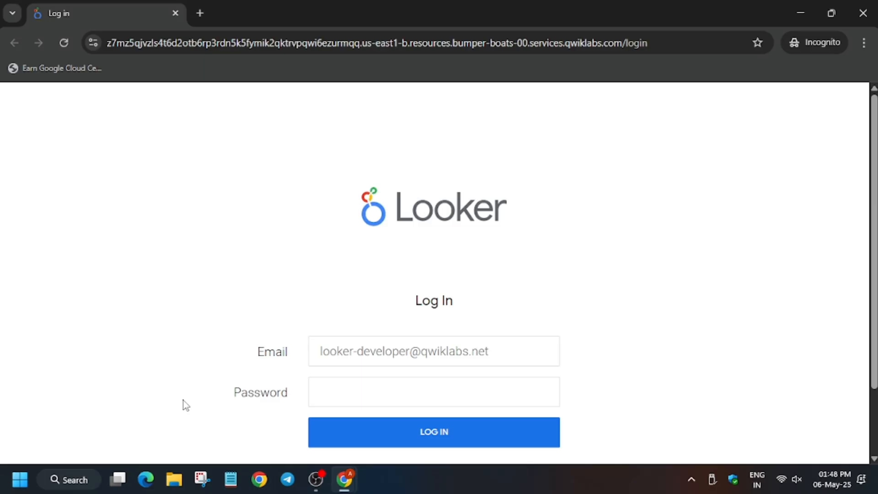
left_click(433, 432)
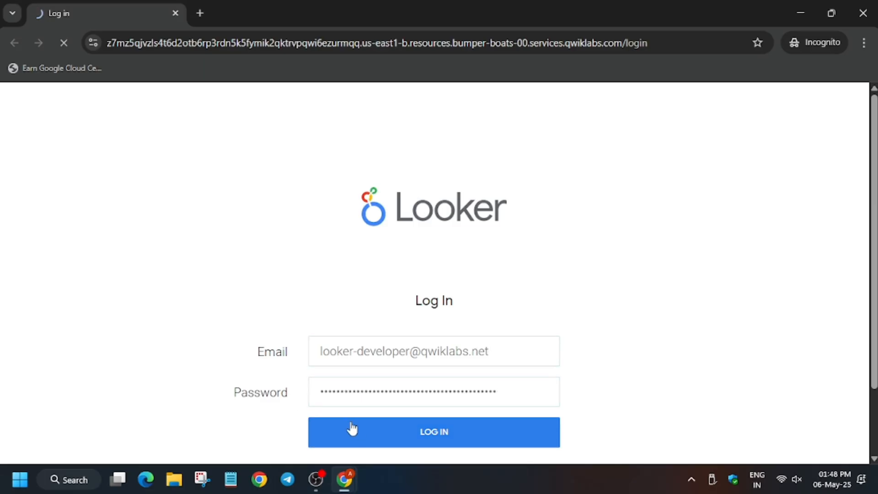
left_click(432, 432)
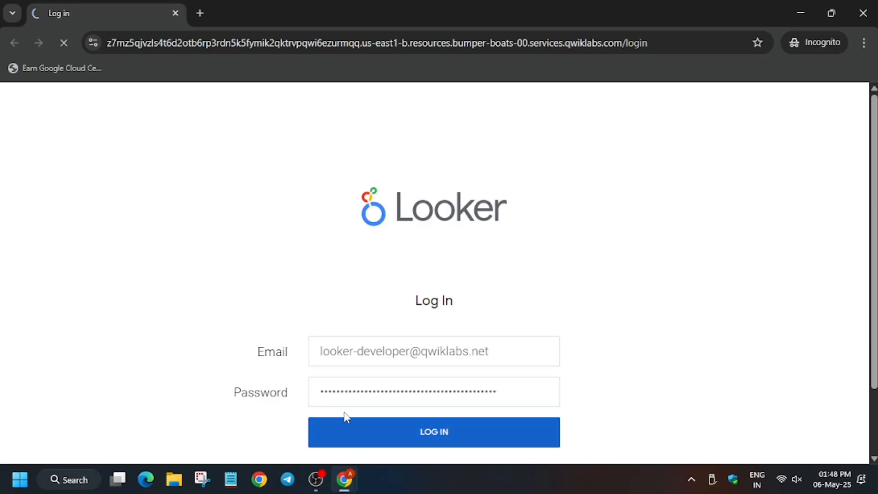
left_click(432, 432)
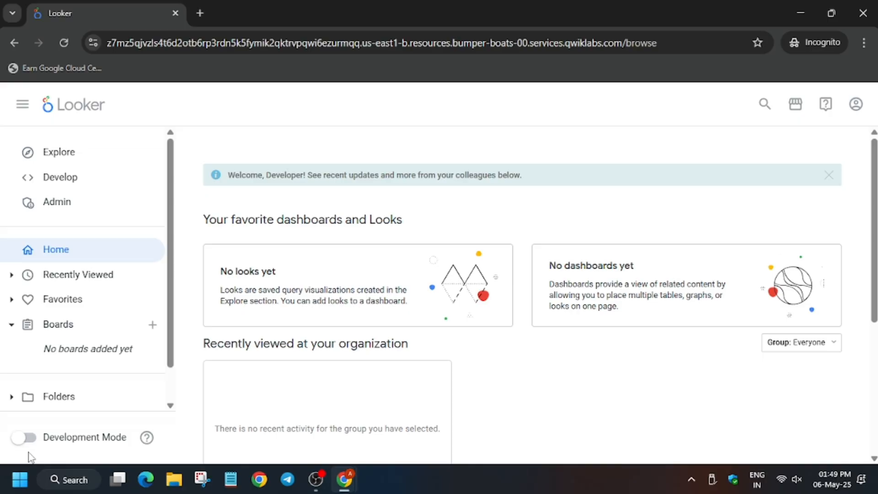
- Switch the Looker session into Development Mode, then return to the Task 1 instructions
left_click(24, 437)
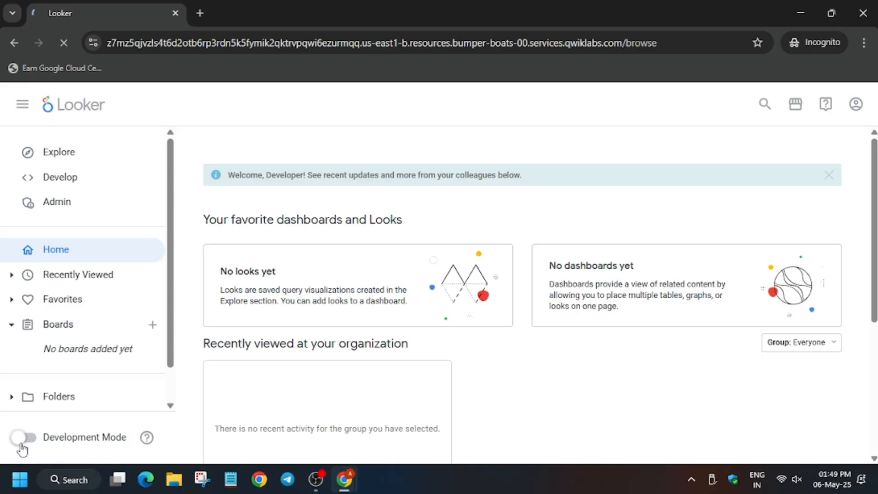
left_click(24, 437)
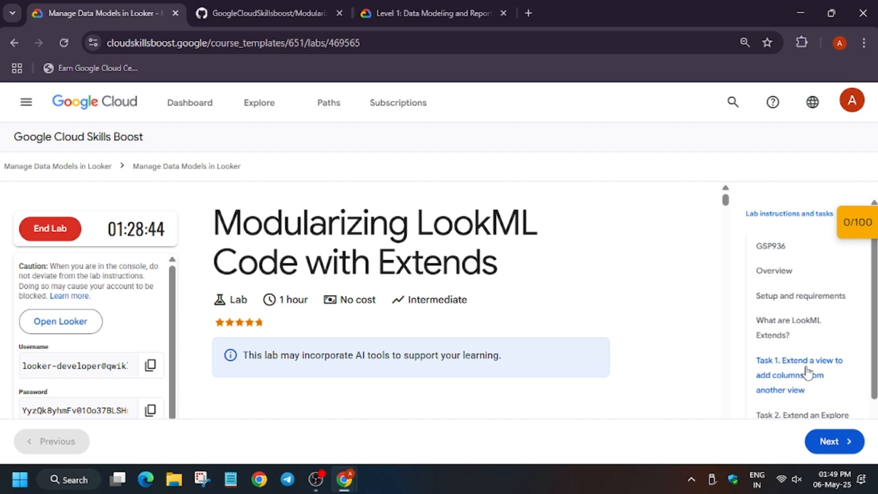
left_click(267, 13)
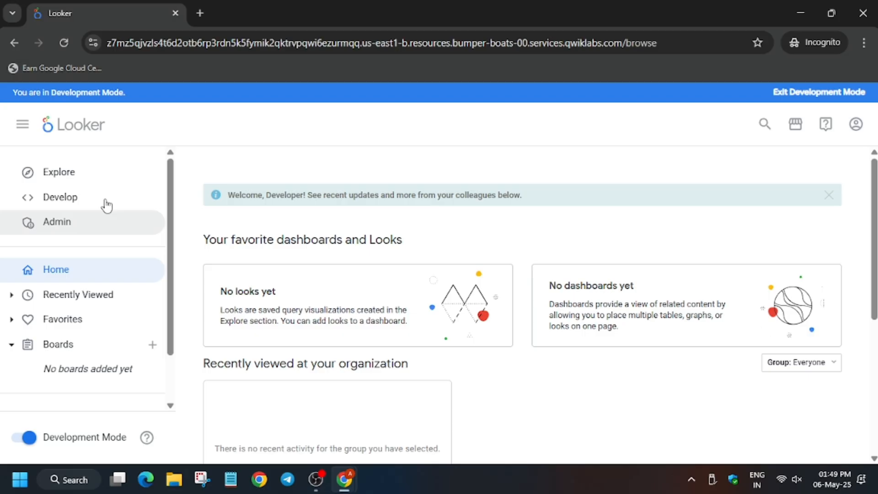
- Go to Develop and load the qwiklabs-ecommerce LookML project
left_click(60, 197)
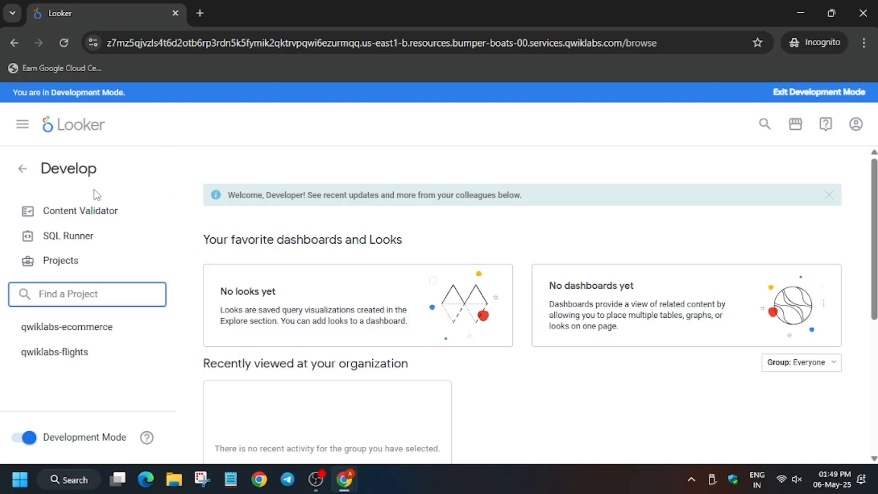
mouse_move(66, 327)
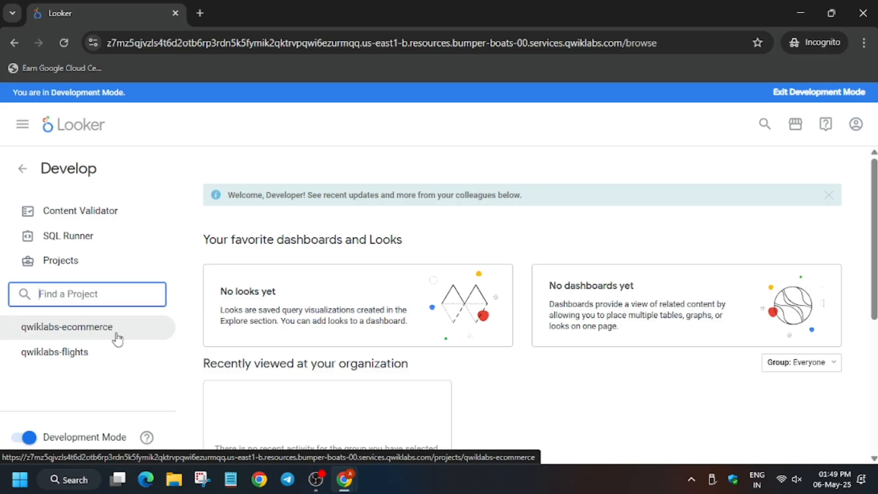
left_click(67, 327)
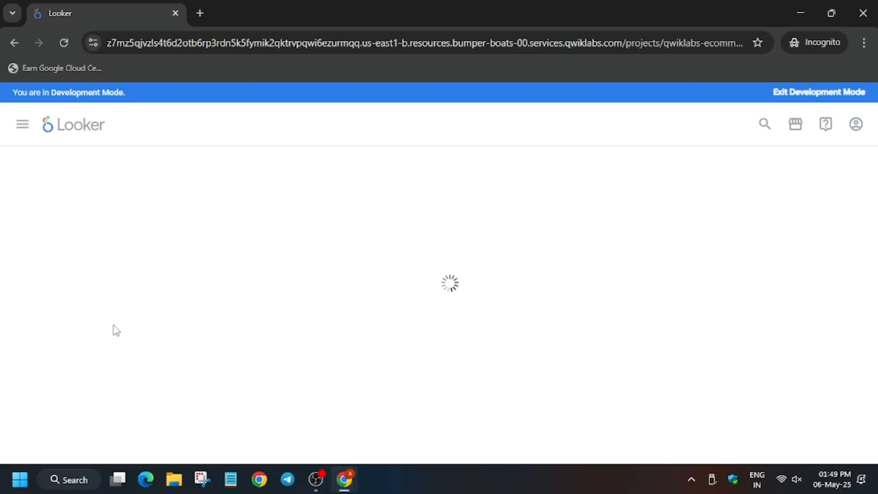
mouse_move(98, 329)
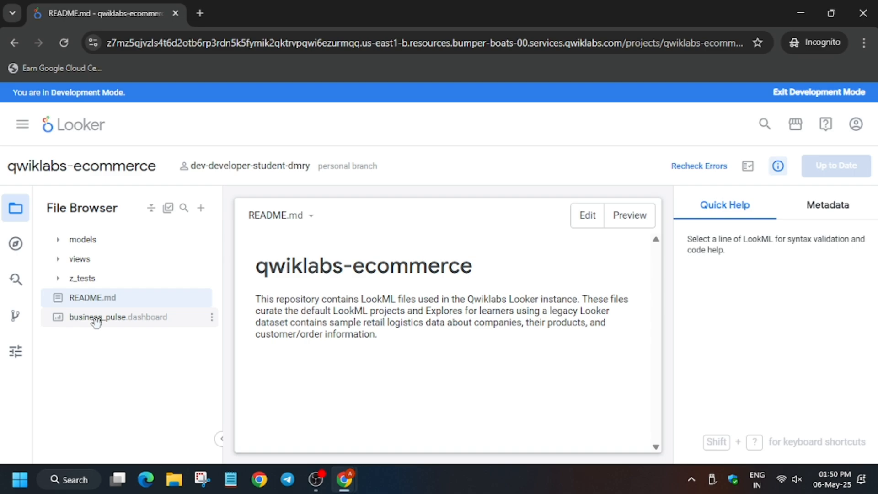
- From the views folder's actions, create a new view file named 'location'
left_click(79, 258)
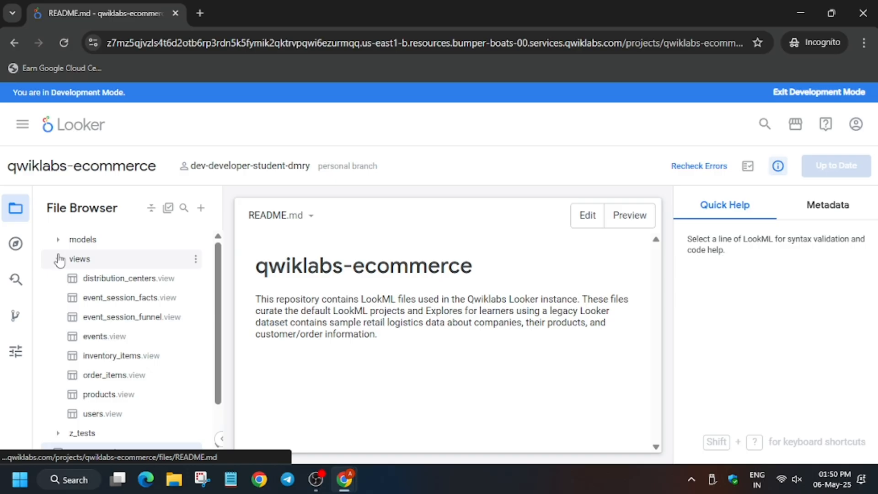
left_click(196, 259)
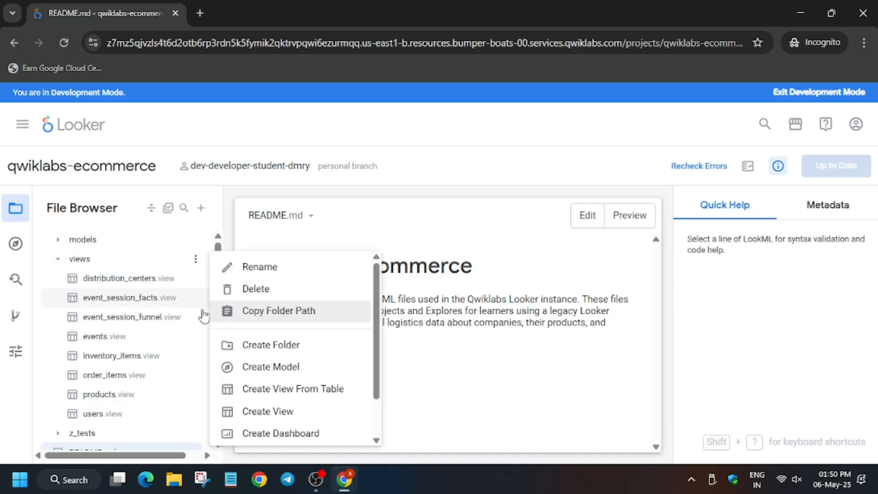
left_click(269, 13)
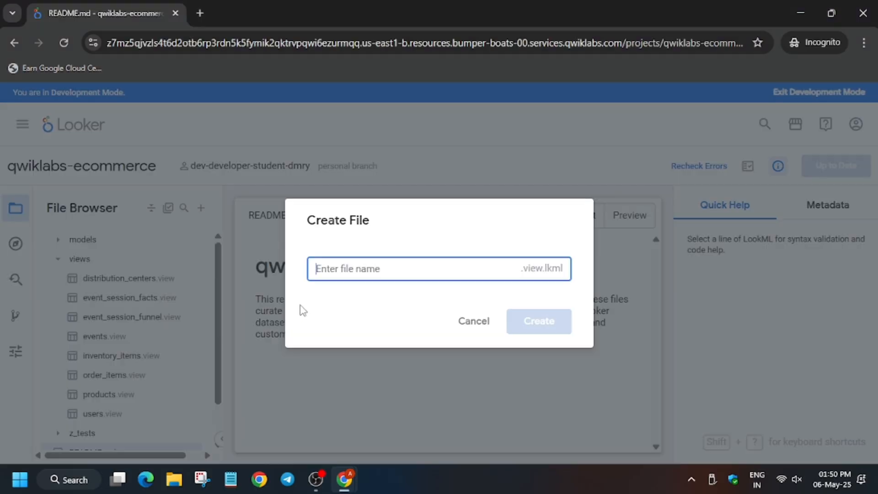
type("location")
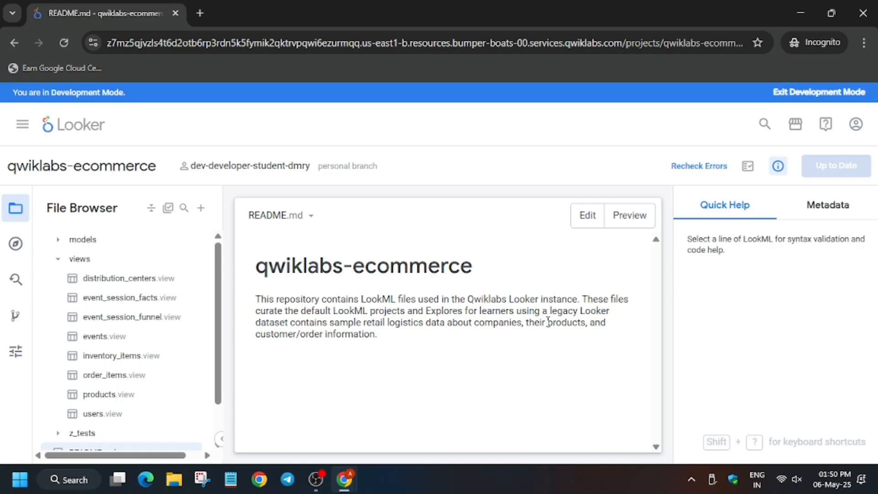
- Fill location.view with the zip, country, latitude and longitude dimensions and save it
left_click(99, 375)
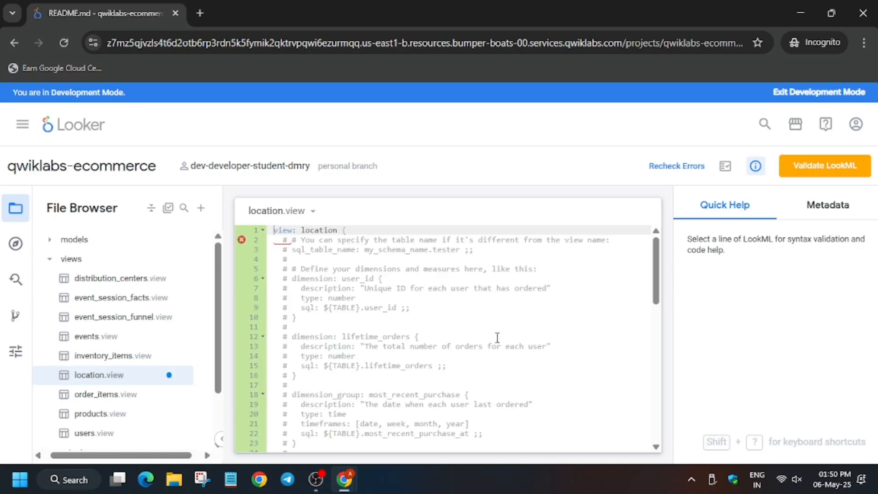
left_click(268, 13)
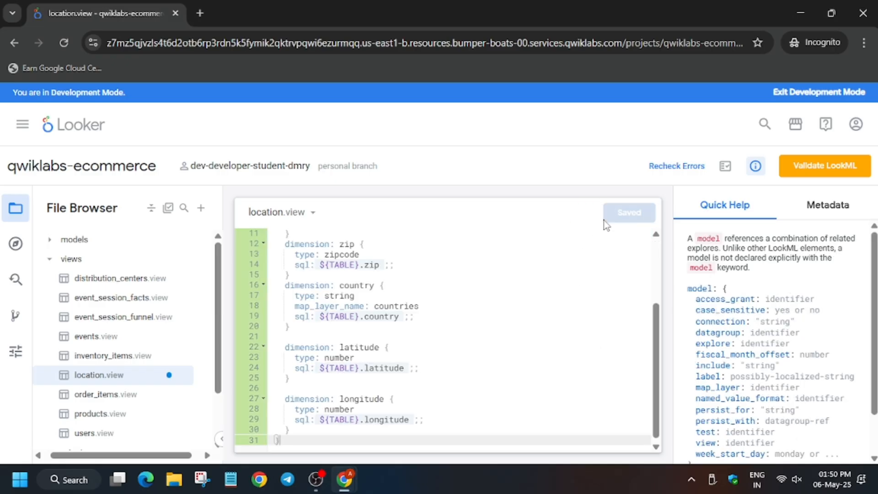
left_click(269, 13)
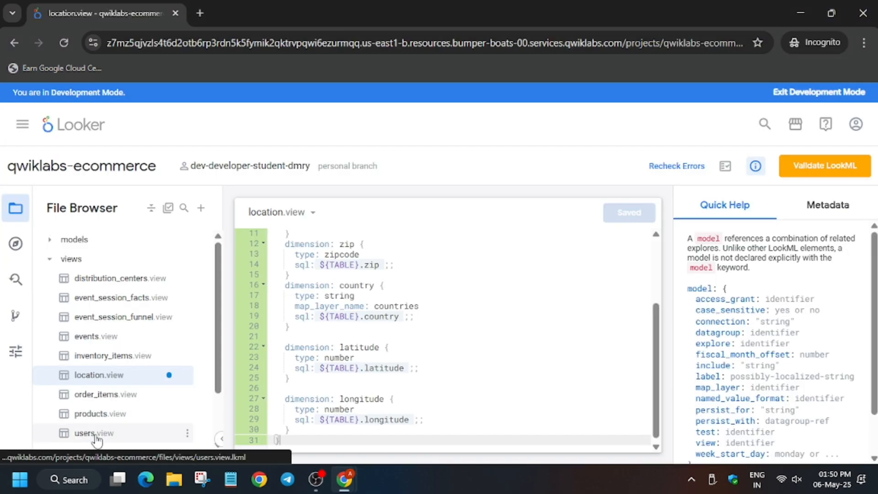
- Save users.view with its new zip dimension, then load events.view for the same edit
left_click(93, 433)
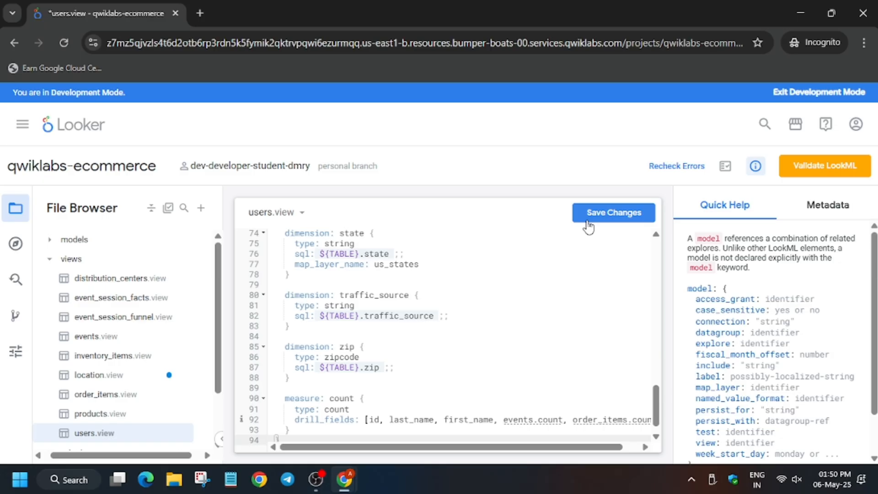
left_click(613, 212)
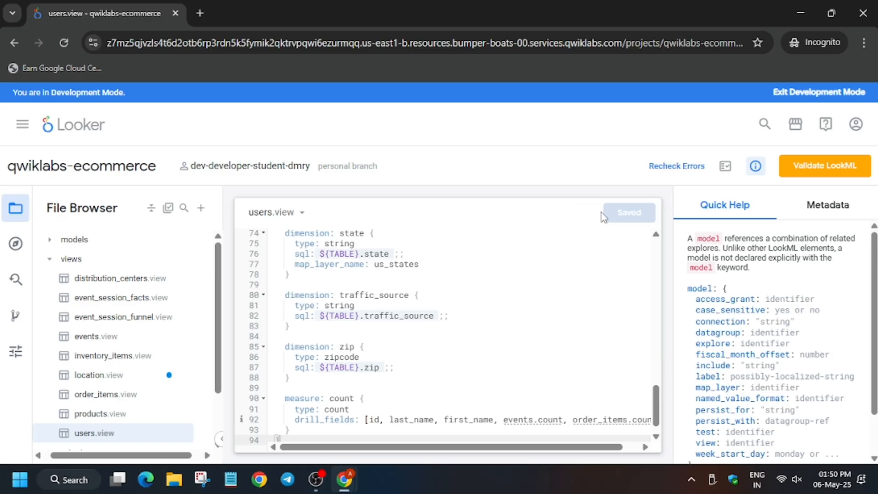
left_click(268, 12)
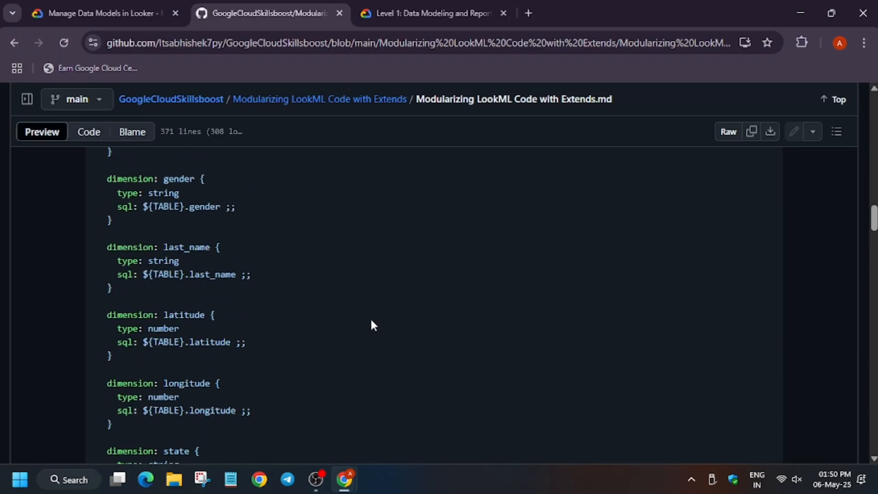
scroll("down", 3)
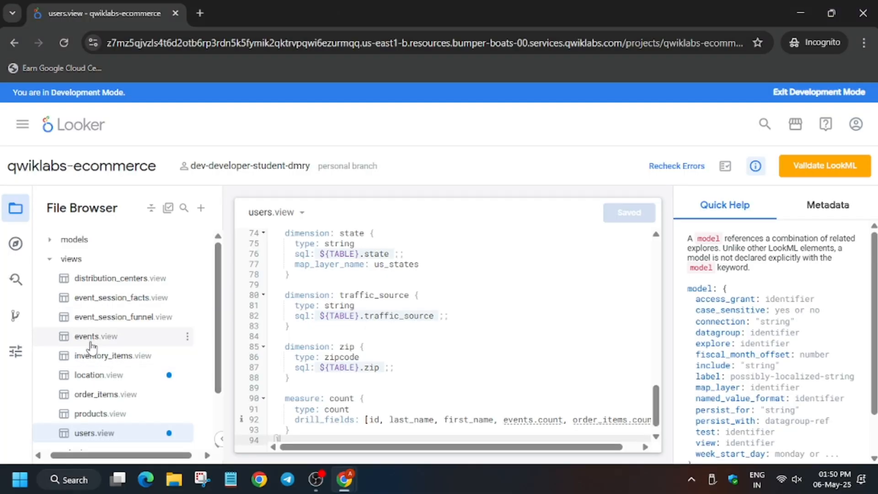
left_click(95, 335)
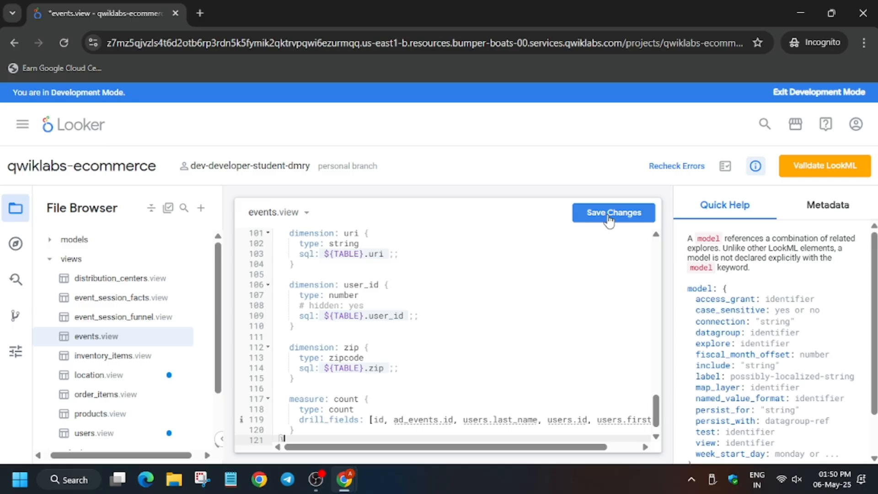
- Scroll the GitHub guide to the 'Update training_ecommerce.model' code block with the base_events explore
left_click(269, 13)
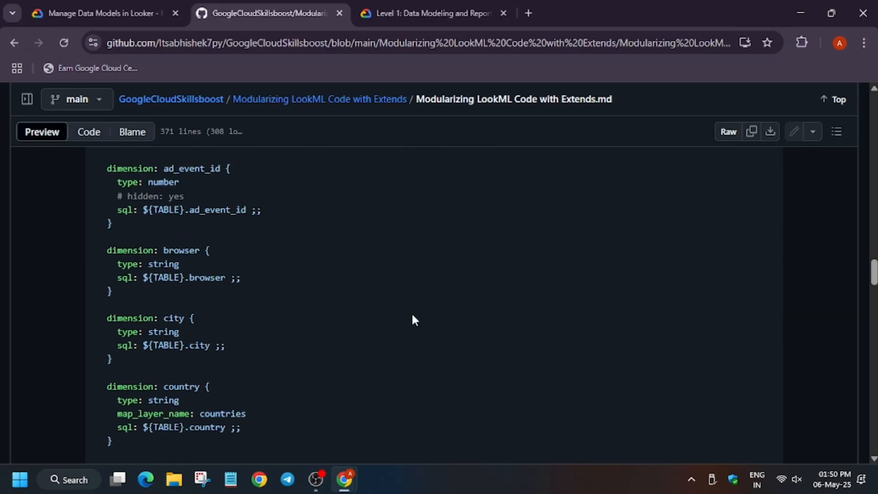
scroll("down", 3)
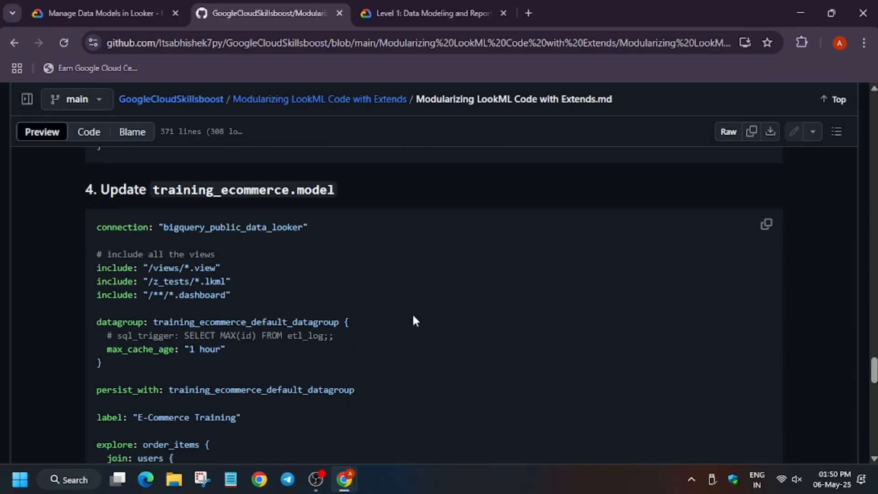
scroll("down", 3)
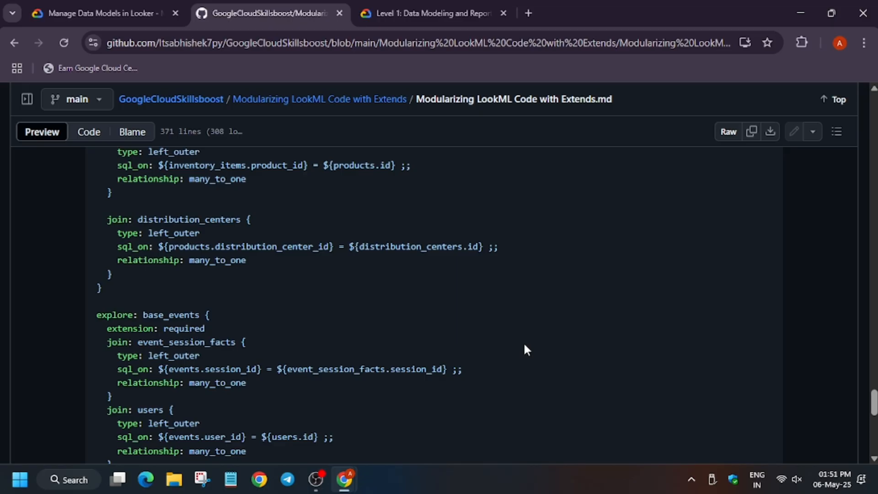
scroll("down", 3)
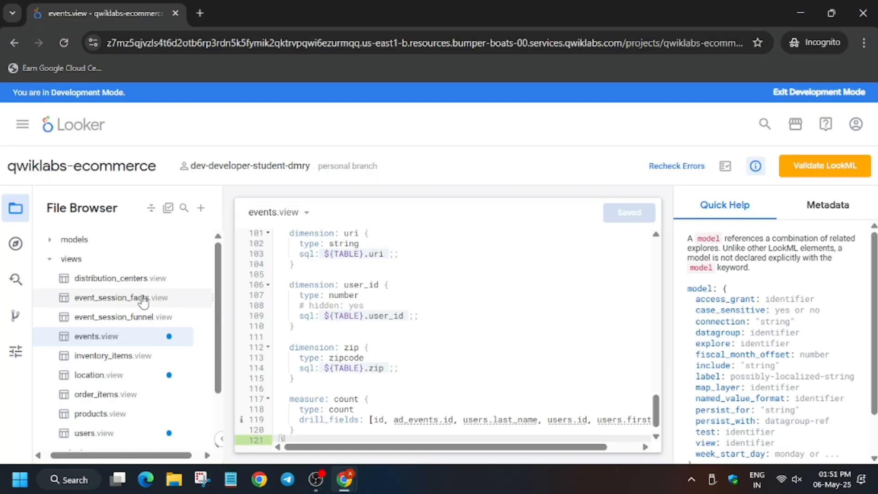
- Save training_ecommerce.model with the conversions explore extending base_events and validate the LookML
left_click(73, 239)
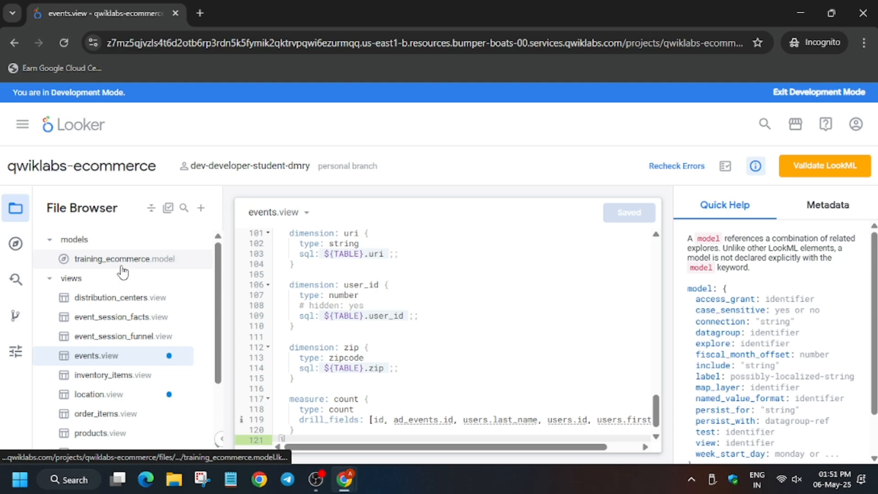
left_click(125, 259)
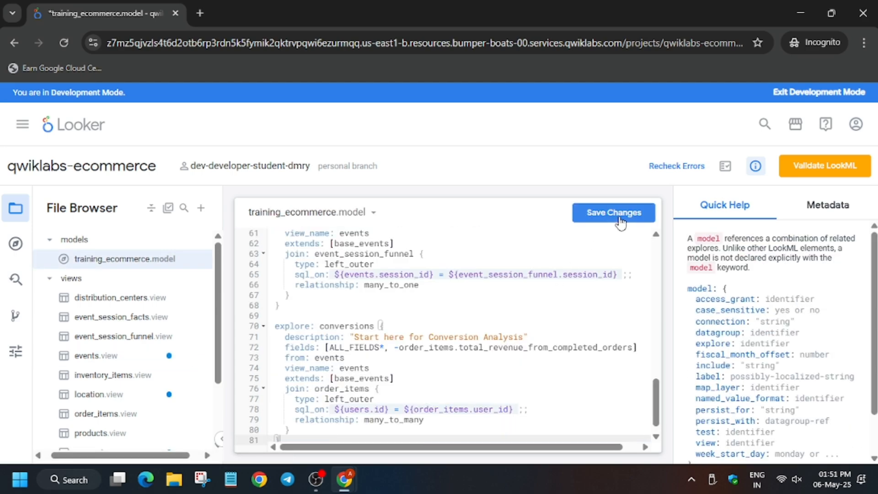
left_click(612, 212)
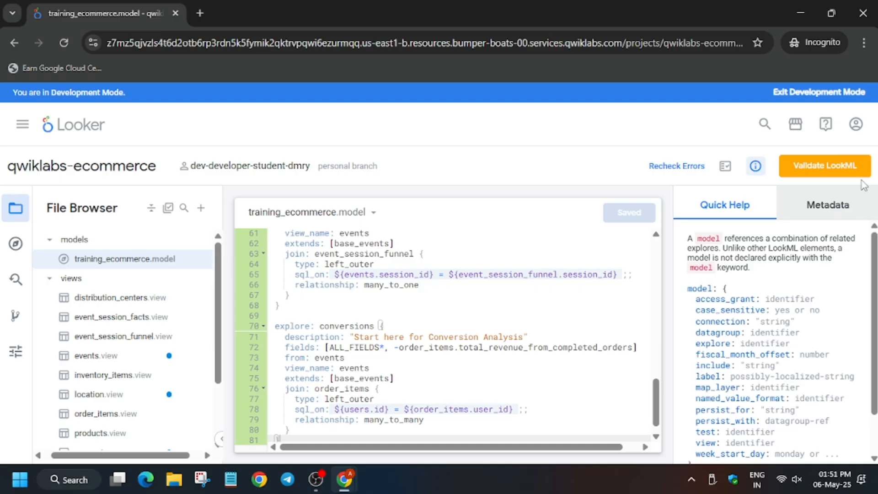
left_click(824, 165)
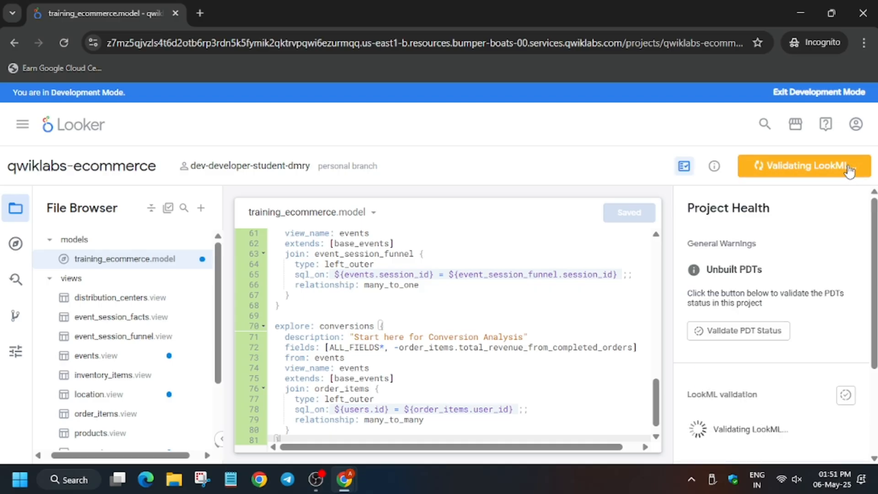
- Commit the four changed files with the message 'Subscribe guys' and push
left_click(808, 165)
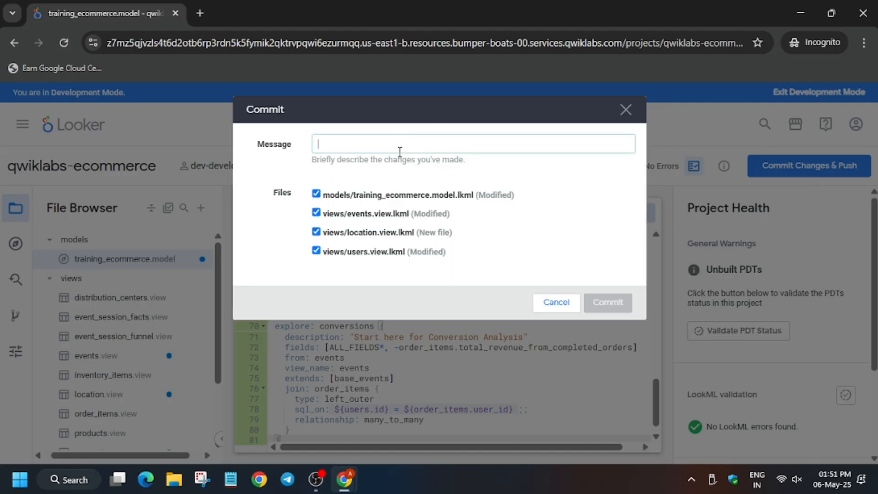
type("Subscribe g")
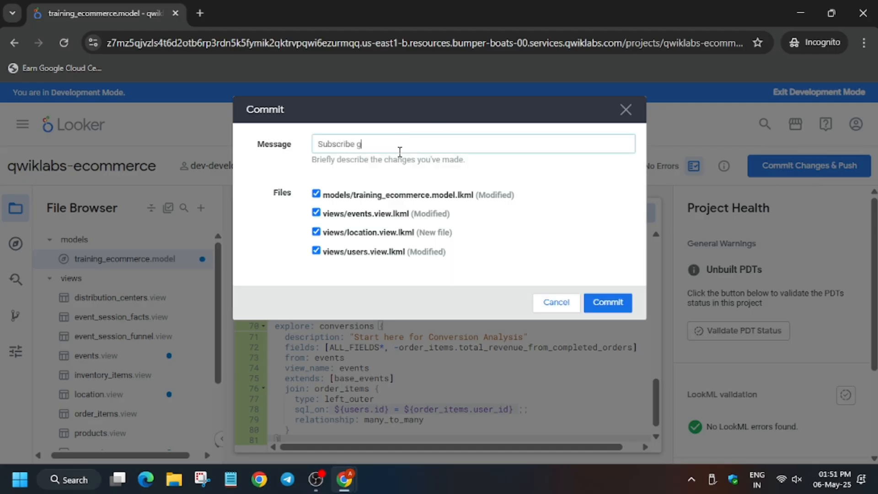
type("uys")
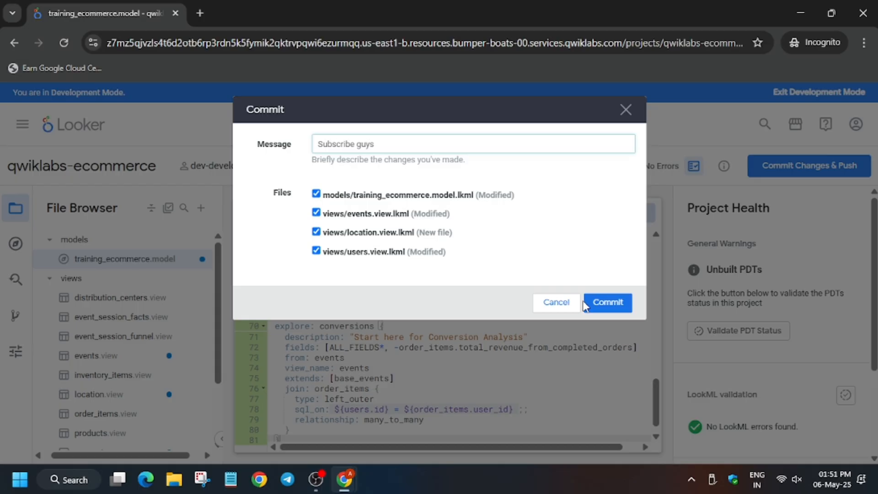
left_click(607, 302)
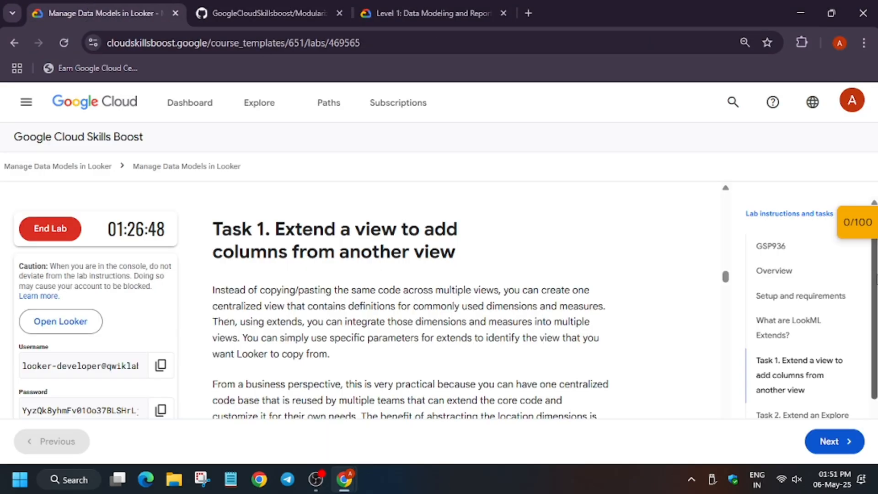
- Bring up the lab's Task 1 instructions on extending a view with new columns
left_click(859, 221)
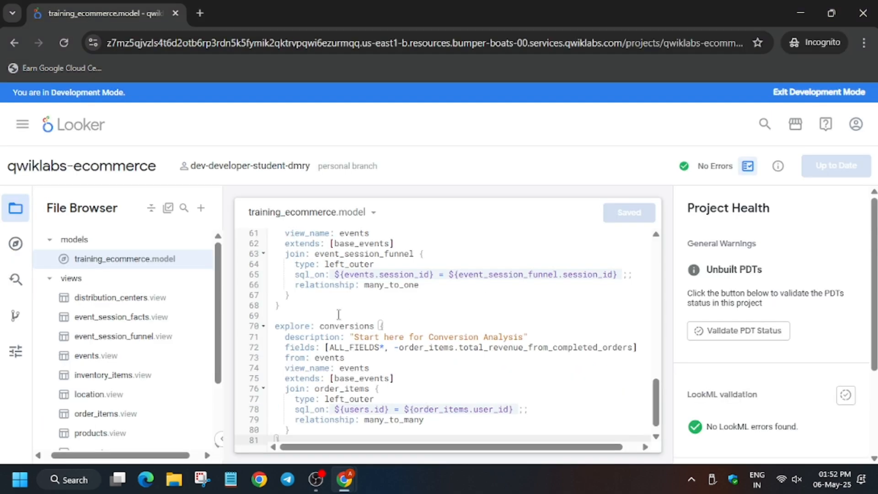
- Open location.view from the File Browser and select all its template code
scroll("down", 3)
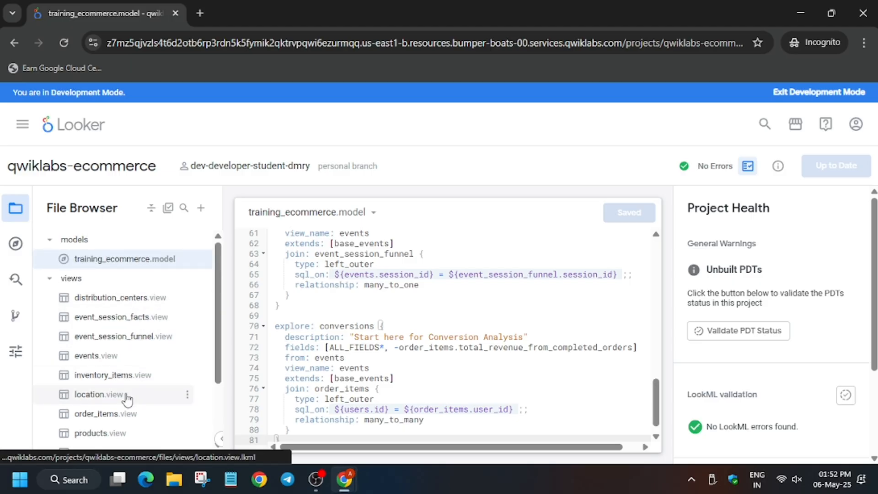
left_click(99, 394)
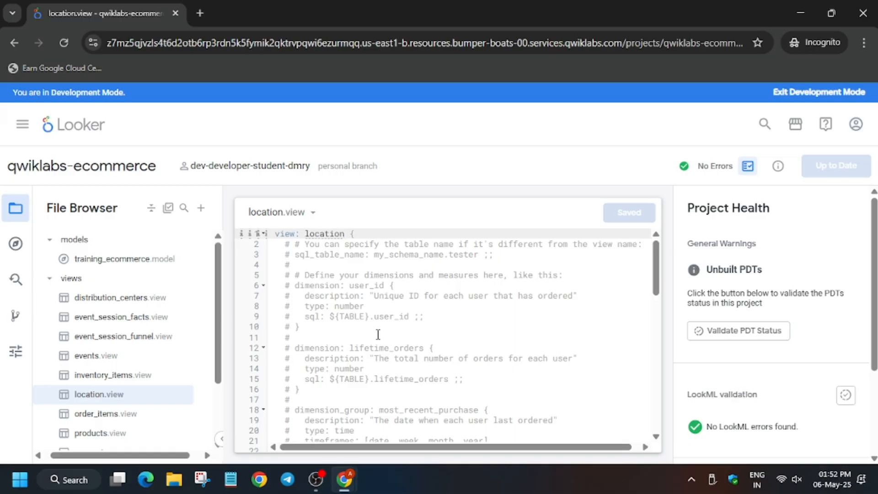
key("ctrl+a")
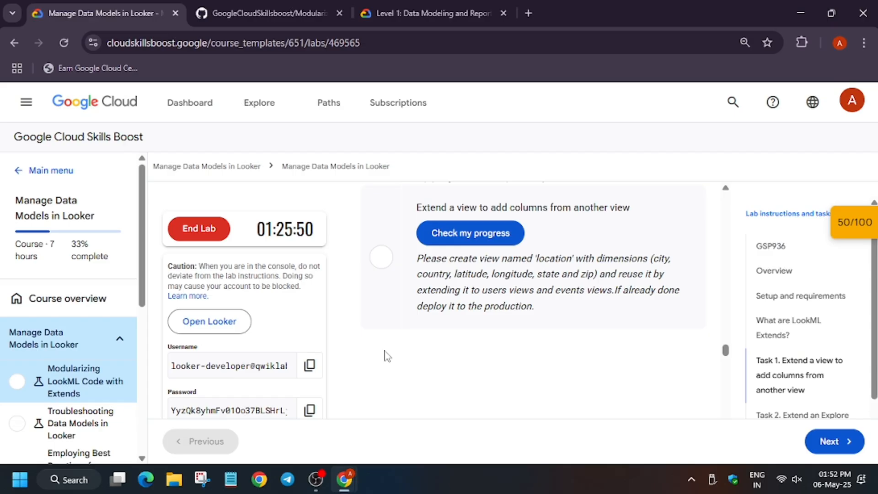
- Switch to the GitHub reference LookML page and scroll through the location view code
left_click(264, 13)
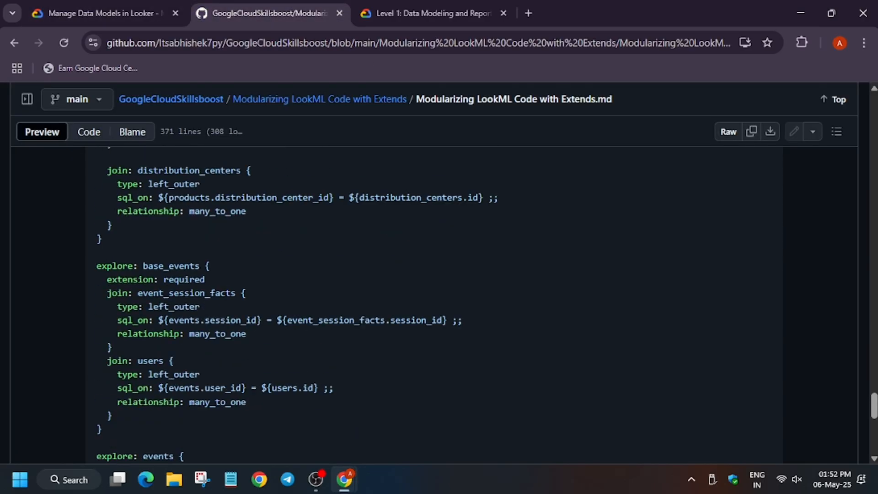
scroll("down", 3)
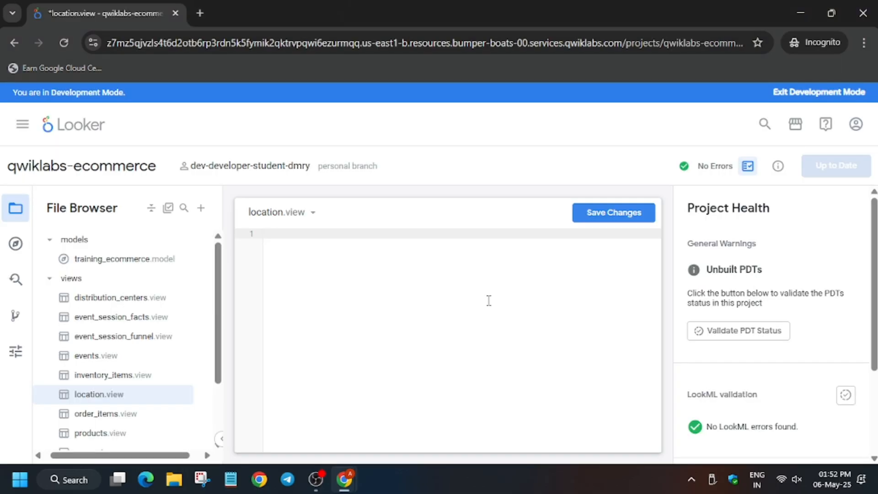
- Paste the zip, country, latitude and longitude dimensions into location.view and validate LookML
left_click(611, 213)
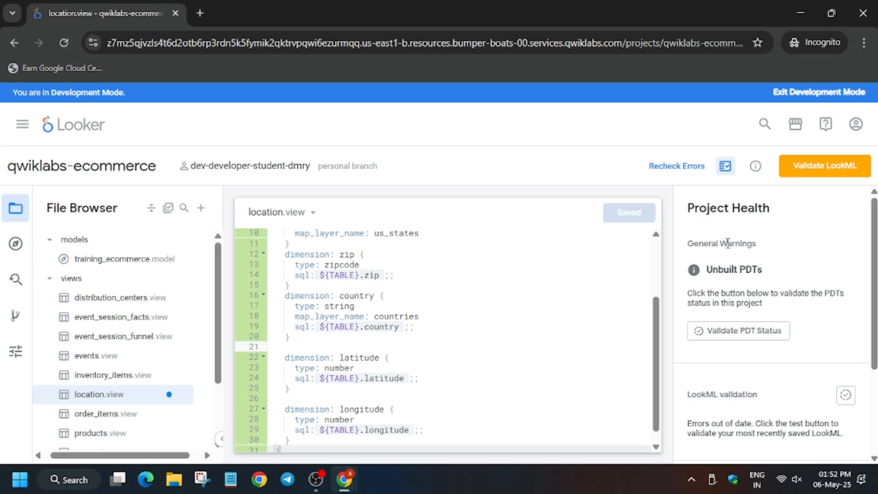
left_click(824, 165)
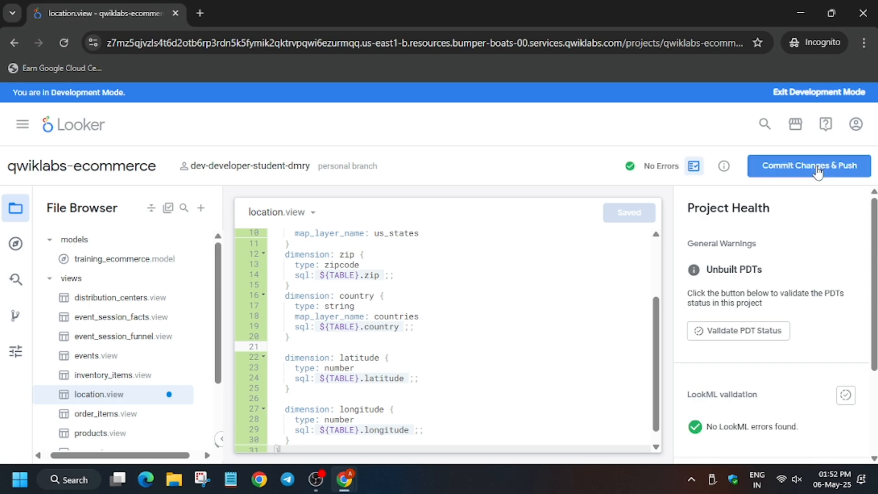
- Commit and push the modified location view with the message 'like'
left_click(807, 165)
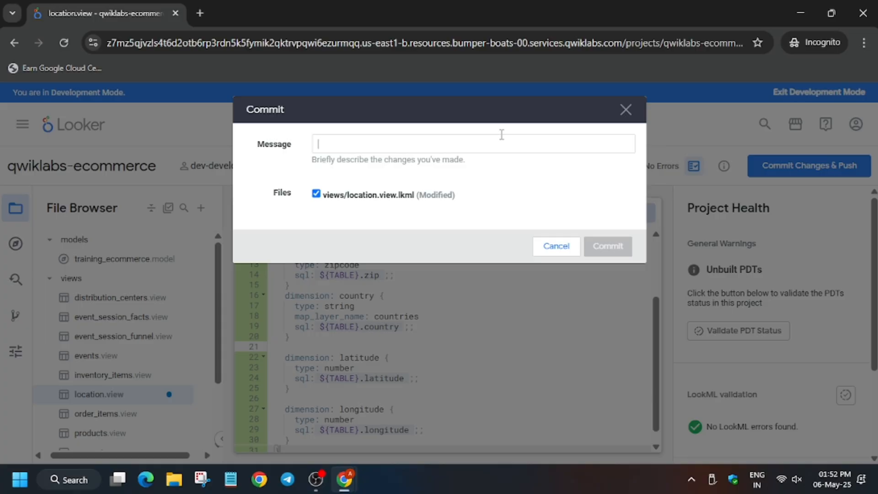
type("like")
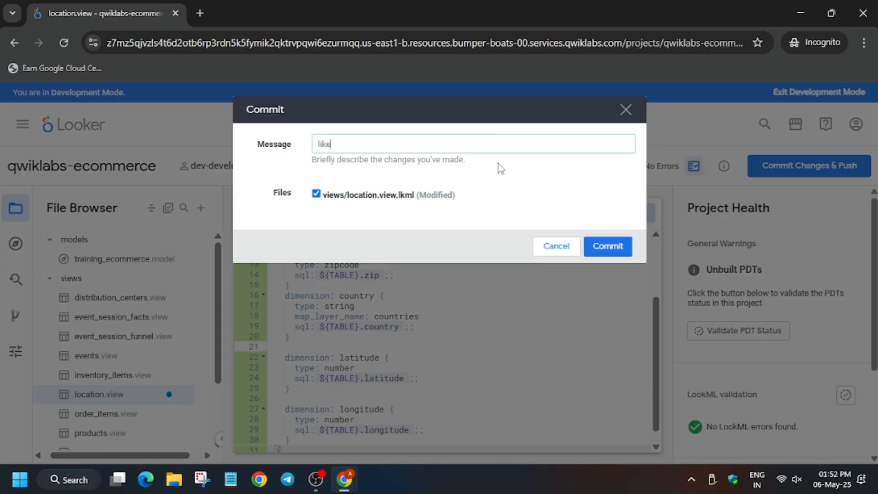
left_click(607, 246)
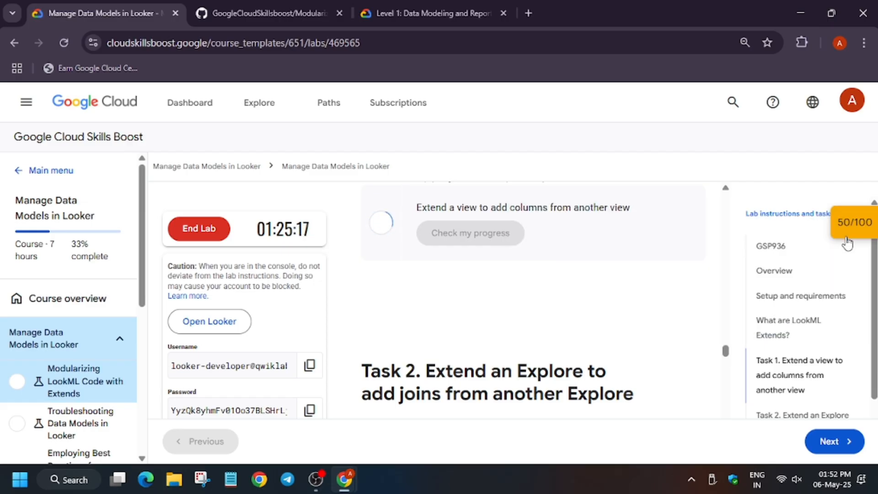
- Check the Task 1 progress and reload the lab page to show 100/100
left_click(853, 221)
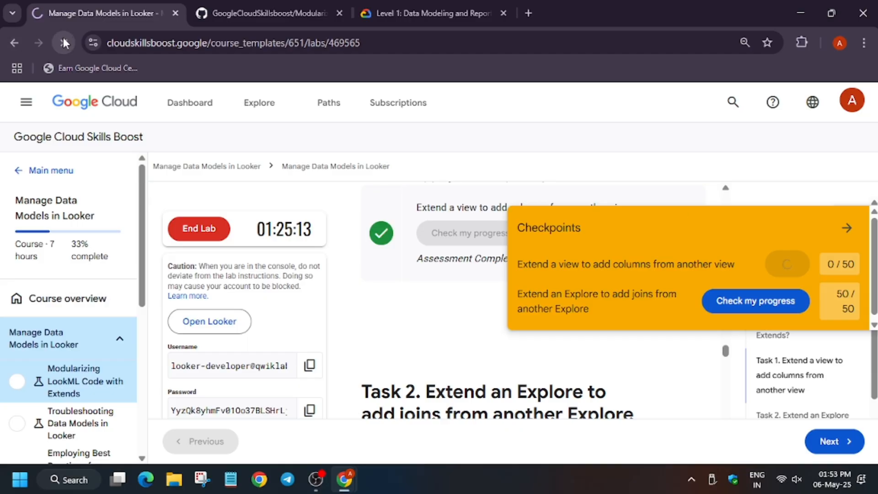
left_click(63, 43)
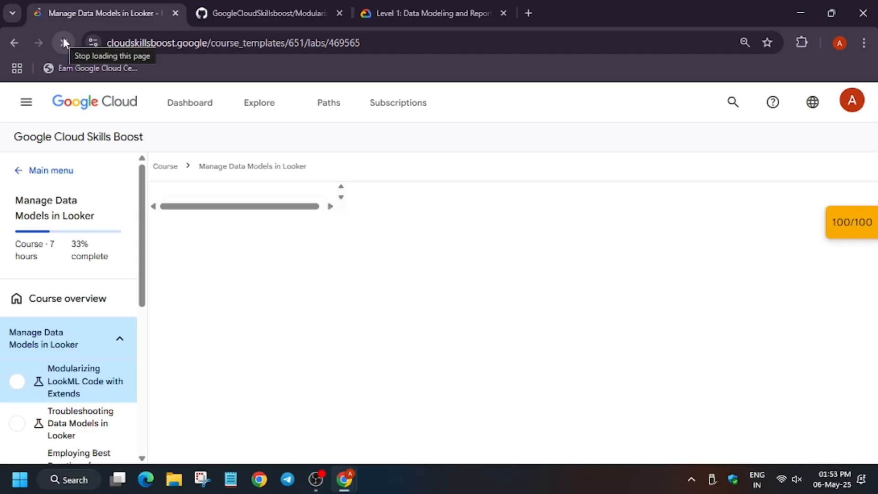